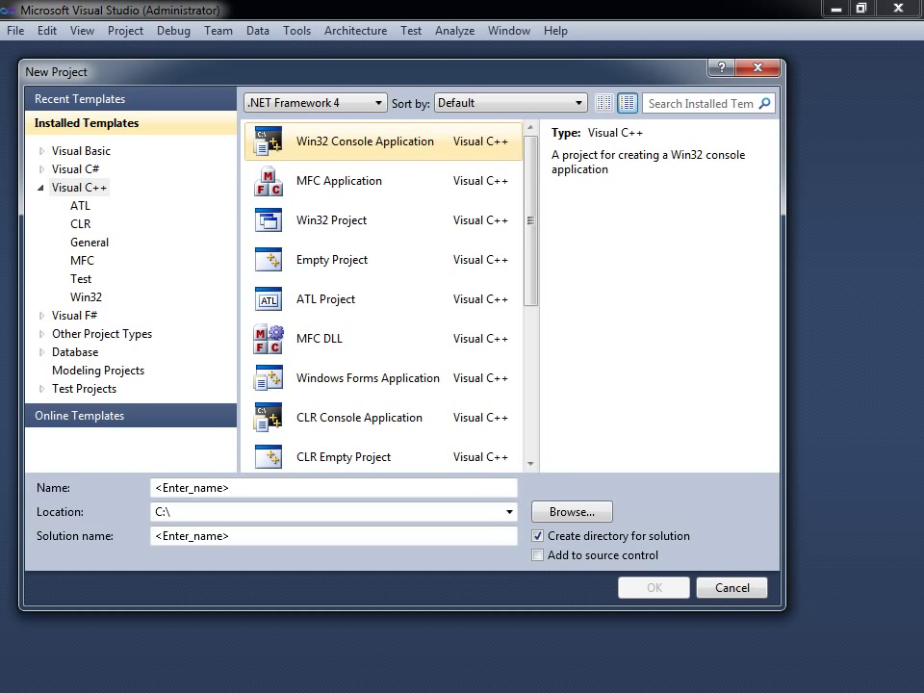
Step: Create a Win32 Console Application named MyProject in solution MySolution
text(MyProject)
text(MySolution)
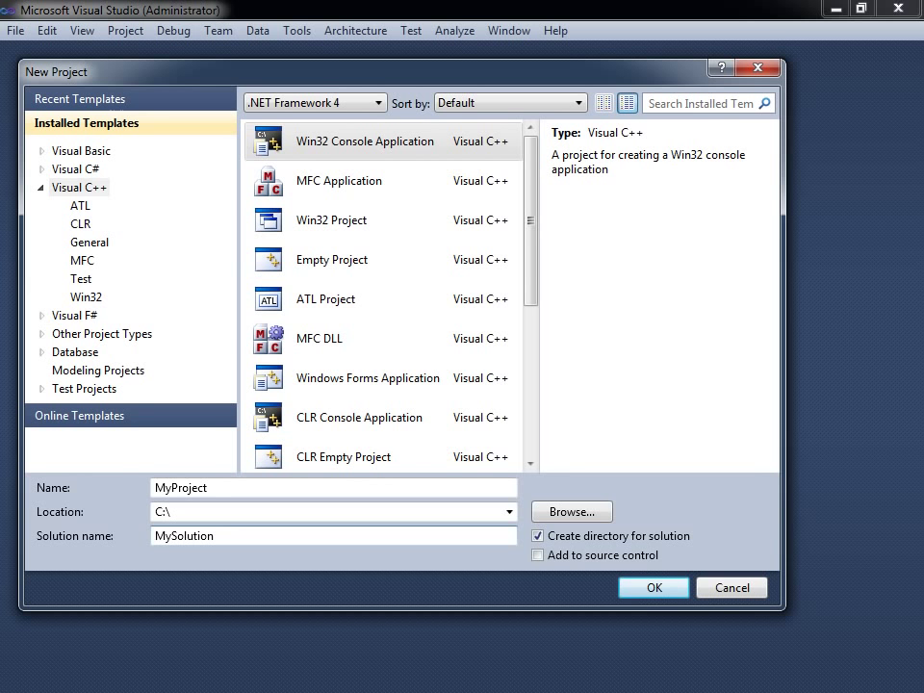
click(653, 587)
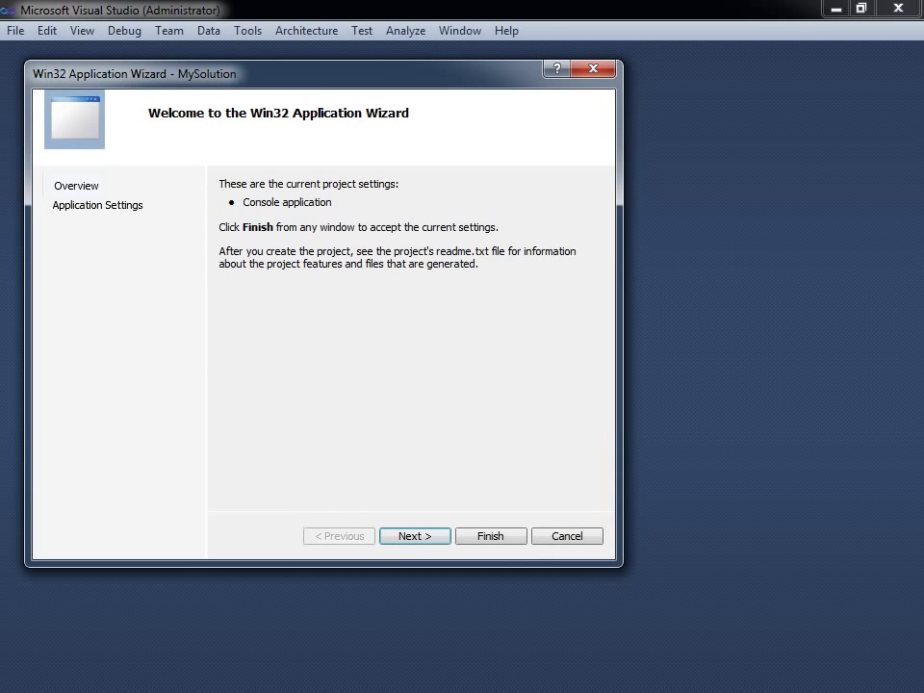
Step: Finish the wizard with the Empty project option so MyProject starts with no files
click(414, 535)
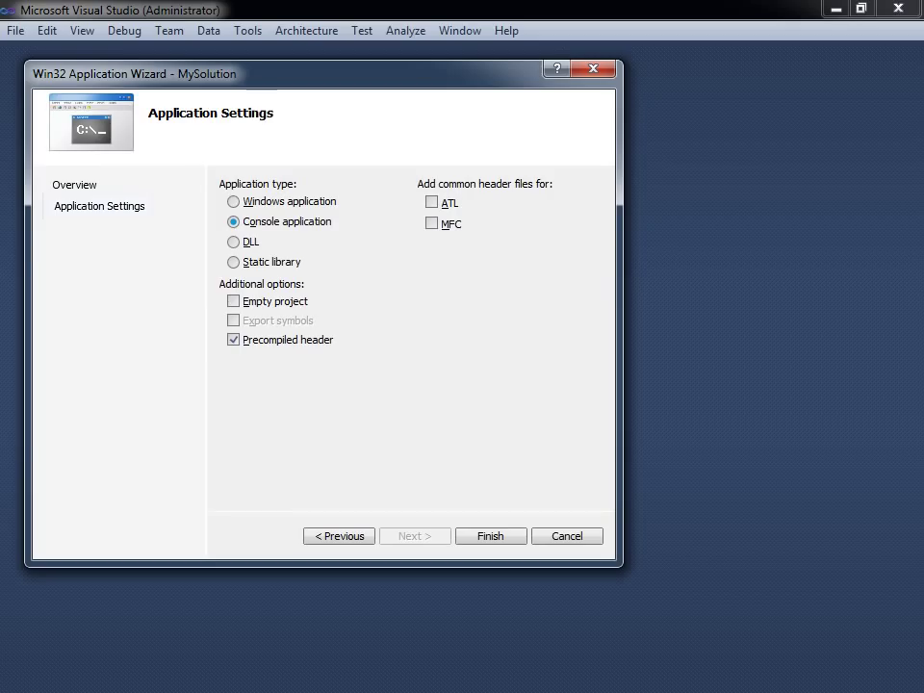
click(233, 302)
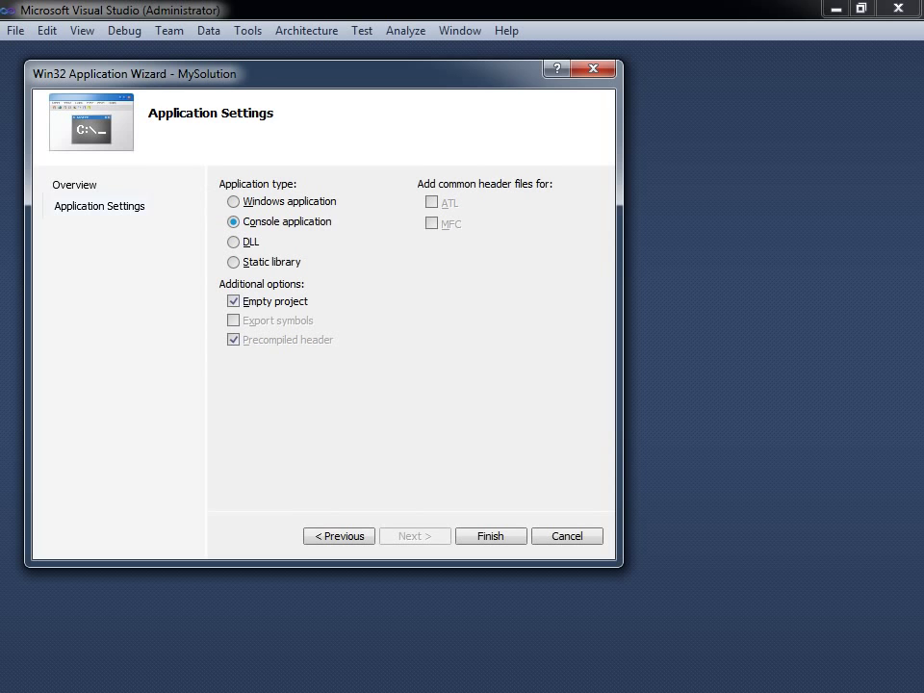
click(490, 536)
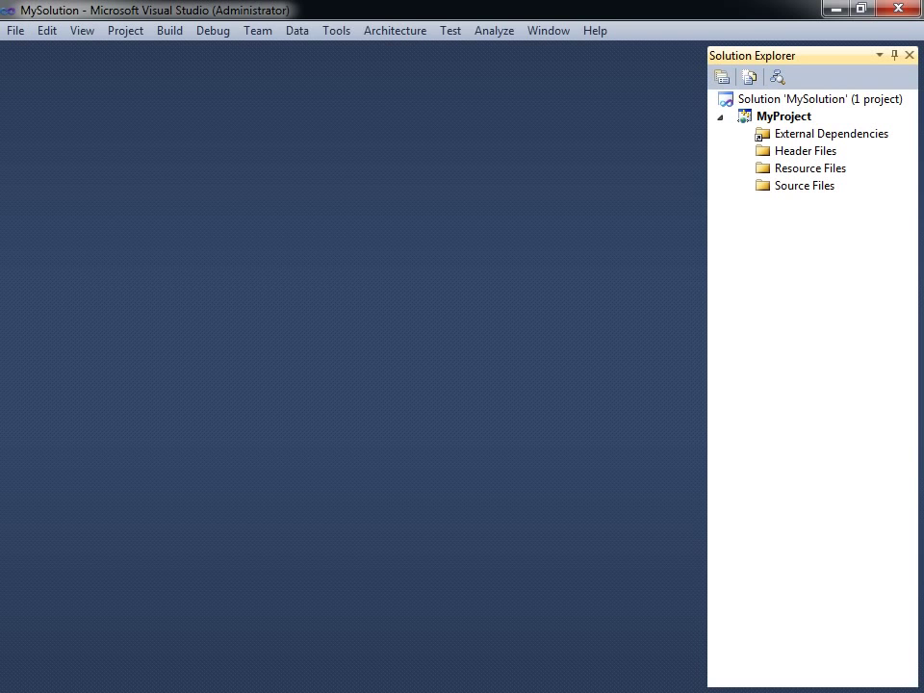
Step: Add a new C++ File (.cpp) named Program to the Source Files folder
click(81, 29)
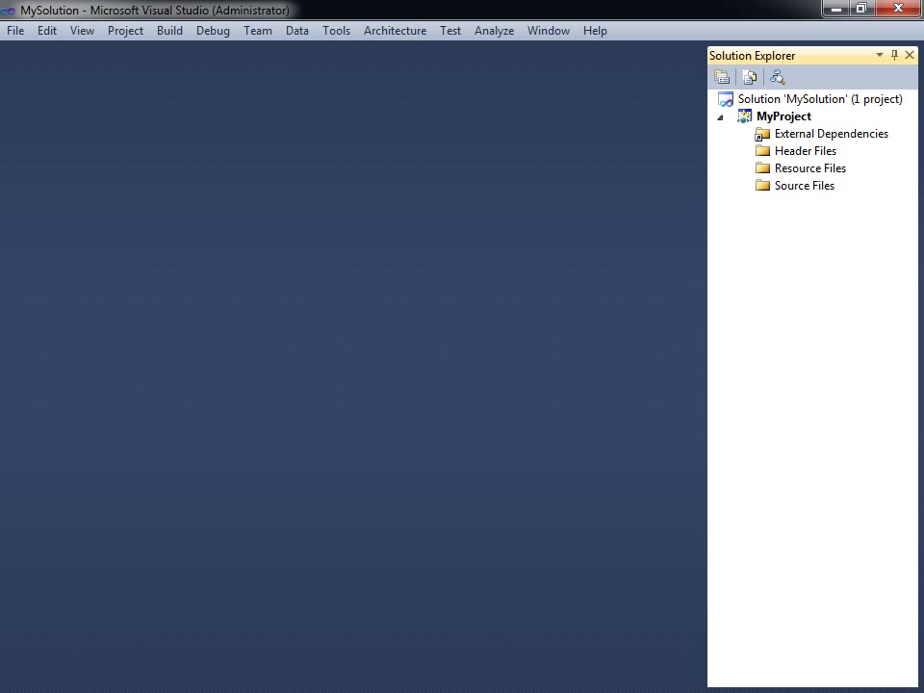
right_click(804, 184)
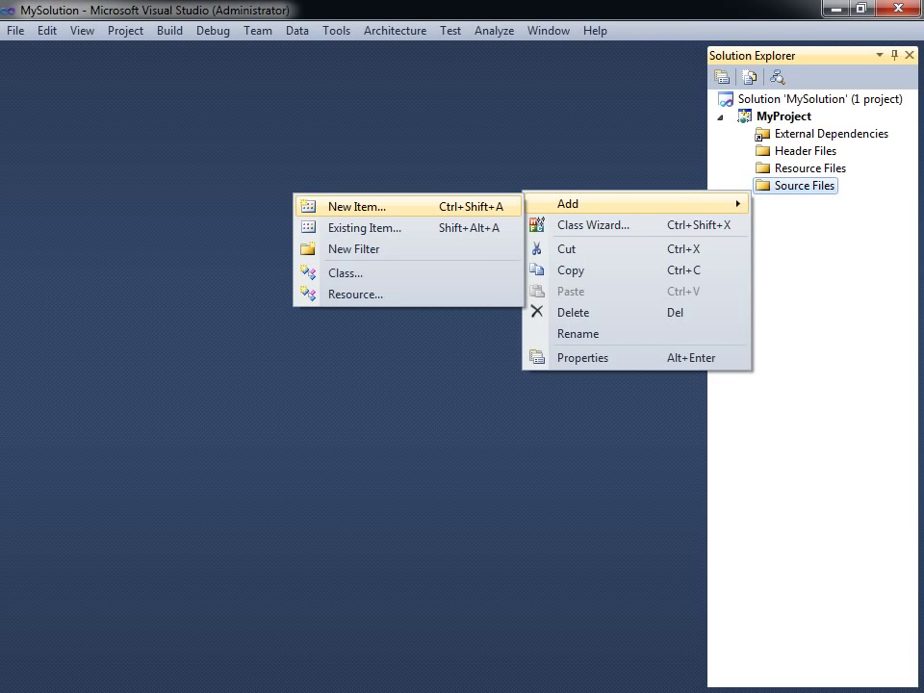
click(355, 206)
text(Program)
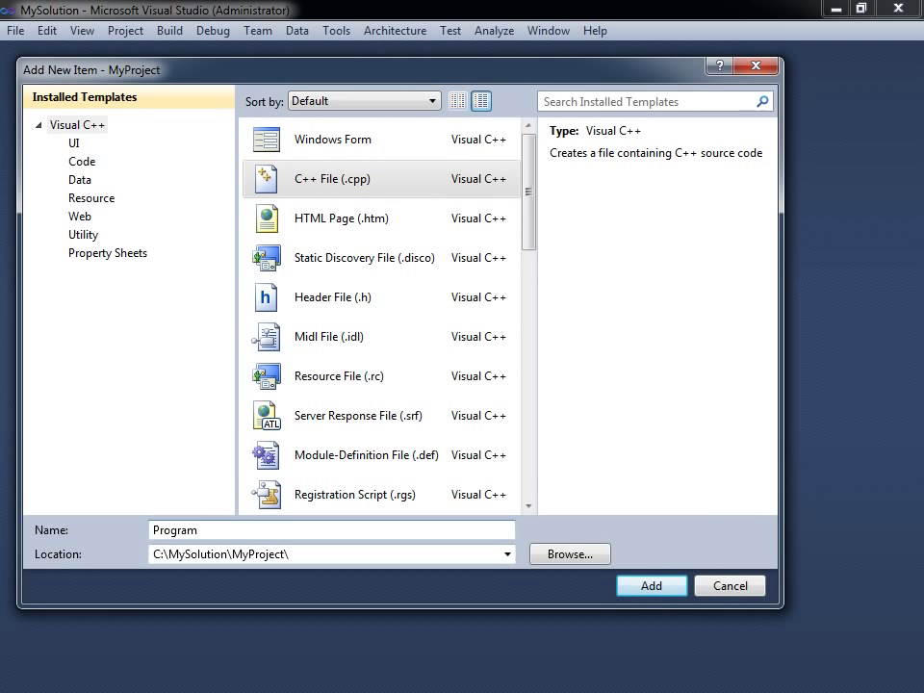
click(651, 585)
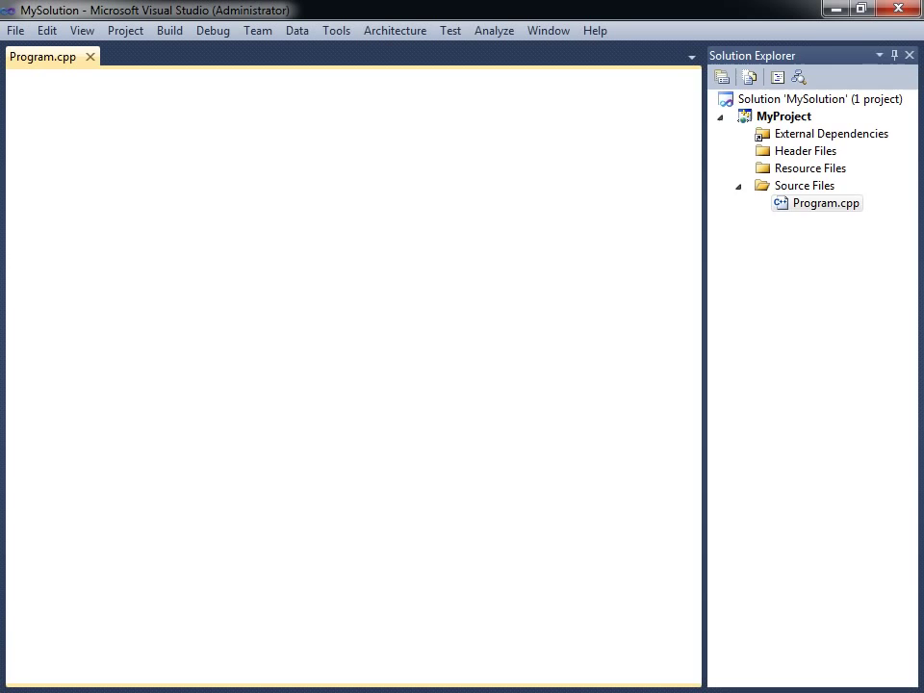
Step: Write #include <iostream> and an empty int main() { } block, then begin a std statement
text(int main())
text(#include <iostream>)
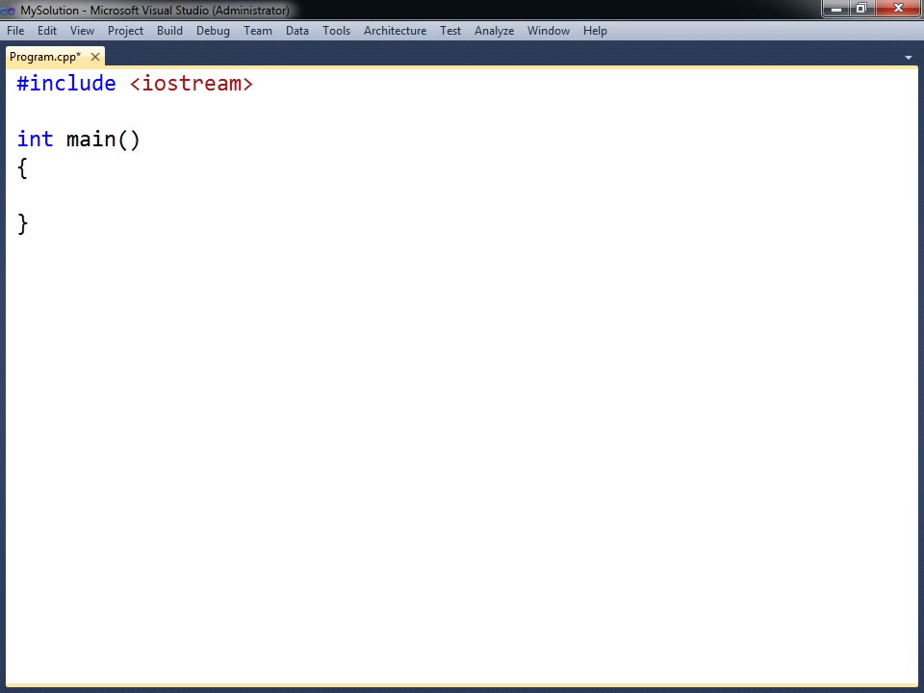
double_click(191, 84)
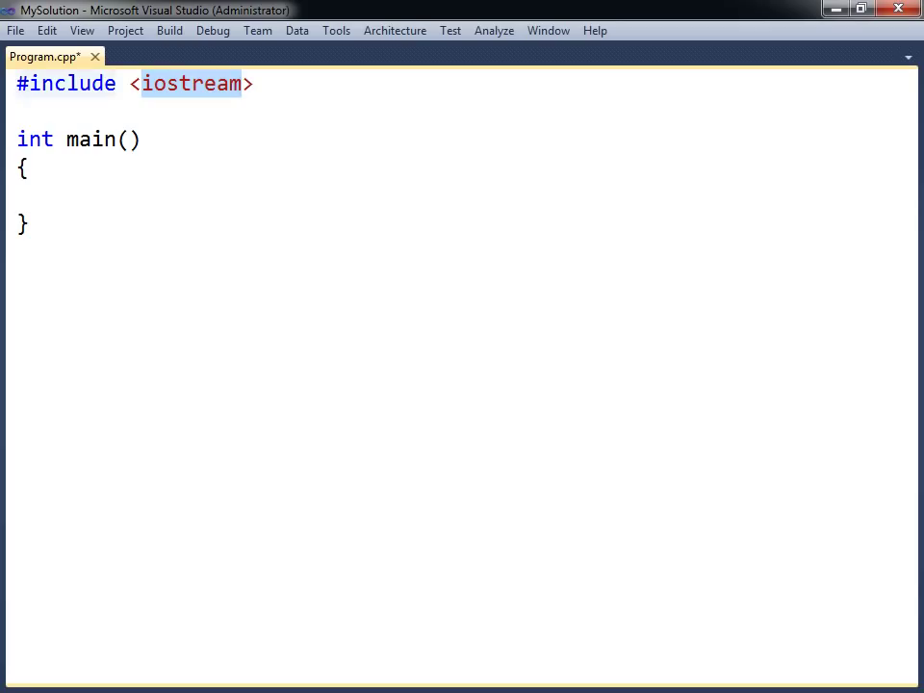
double_click(64, 84)
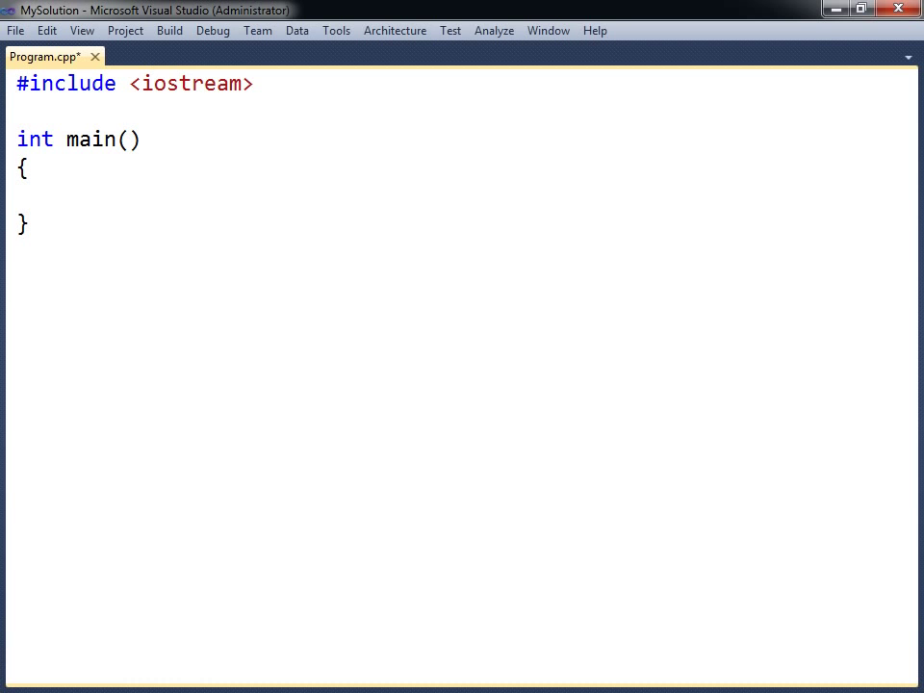
text(std)
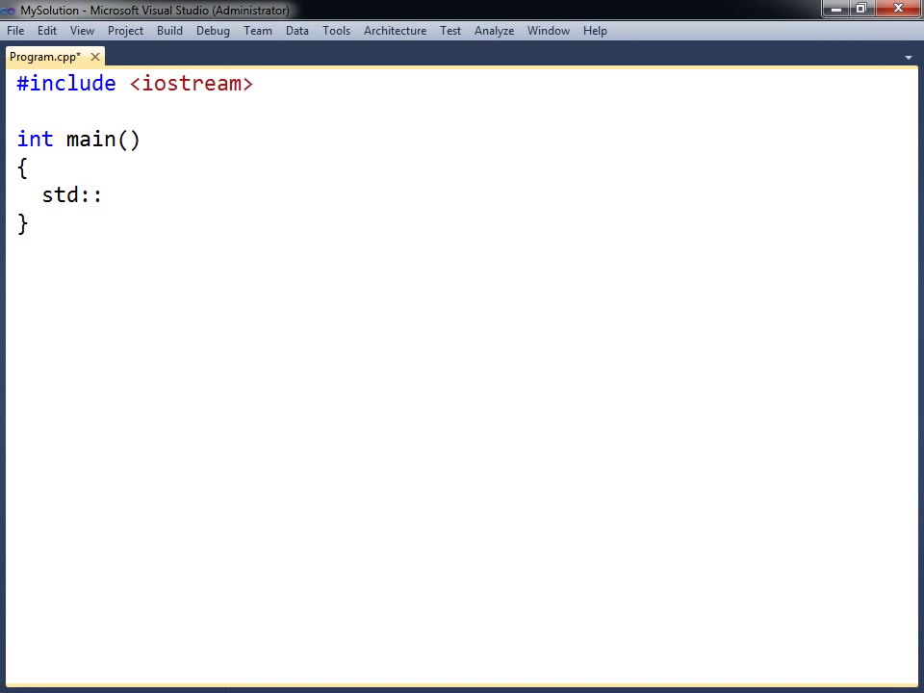
Step: Complete the statement std::cout << "Hello World"; inside main
text(::)
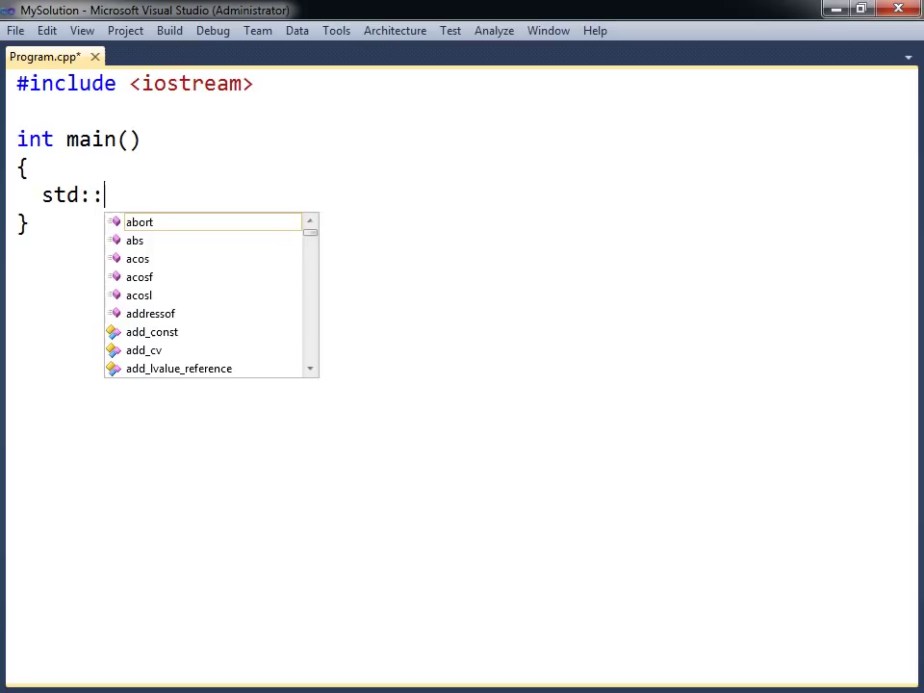
text(cout)
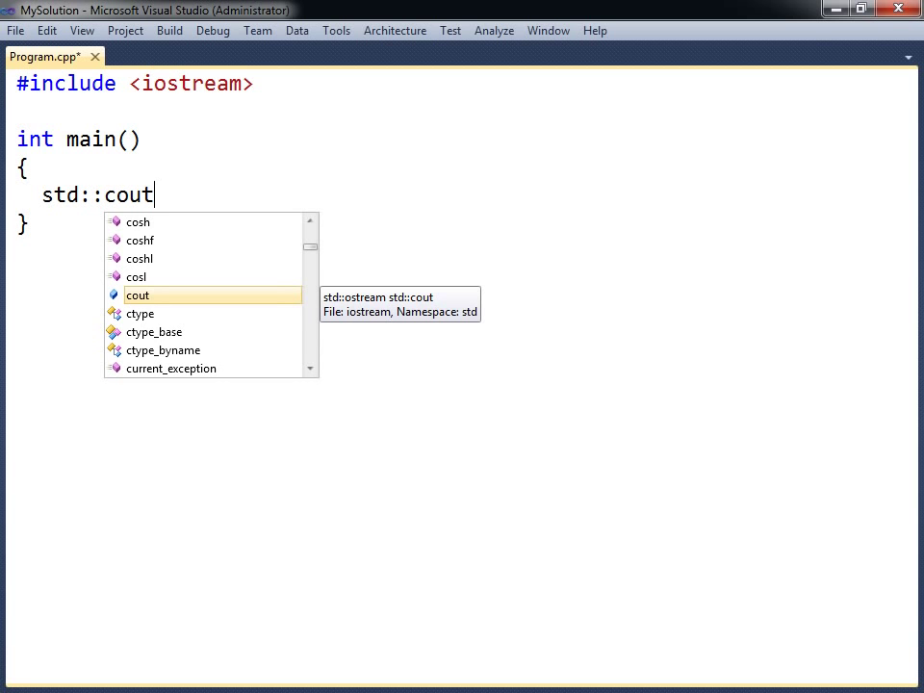
text(<<)
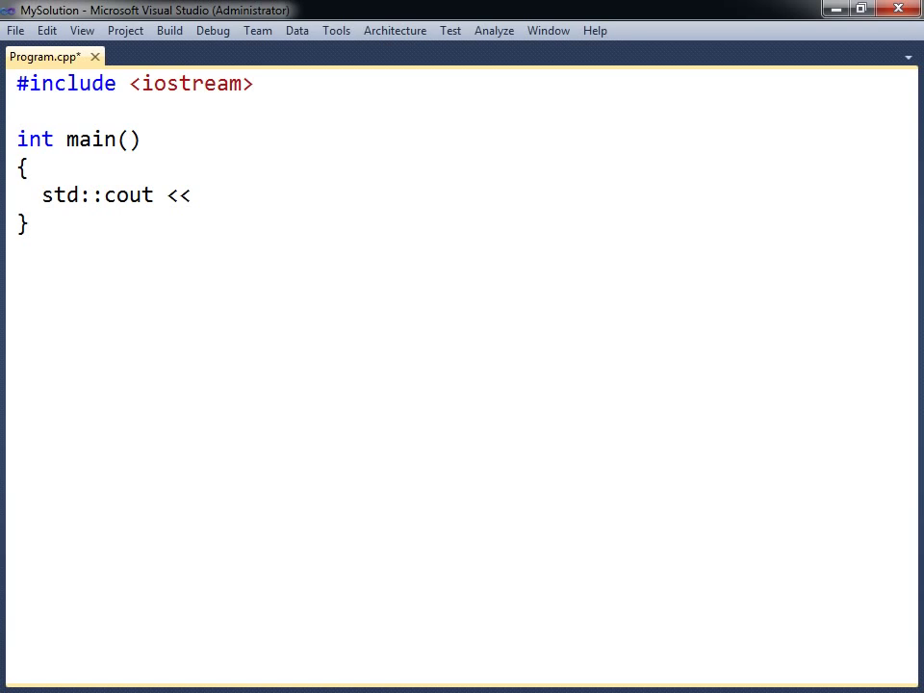
text("Hello World")
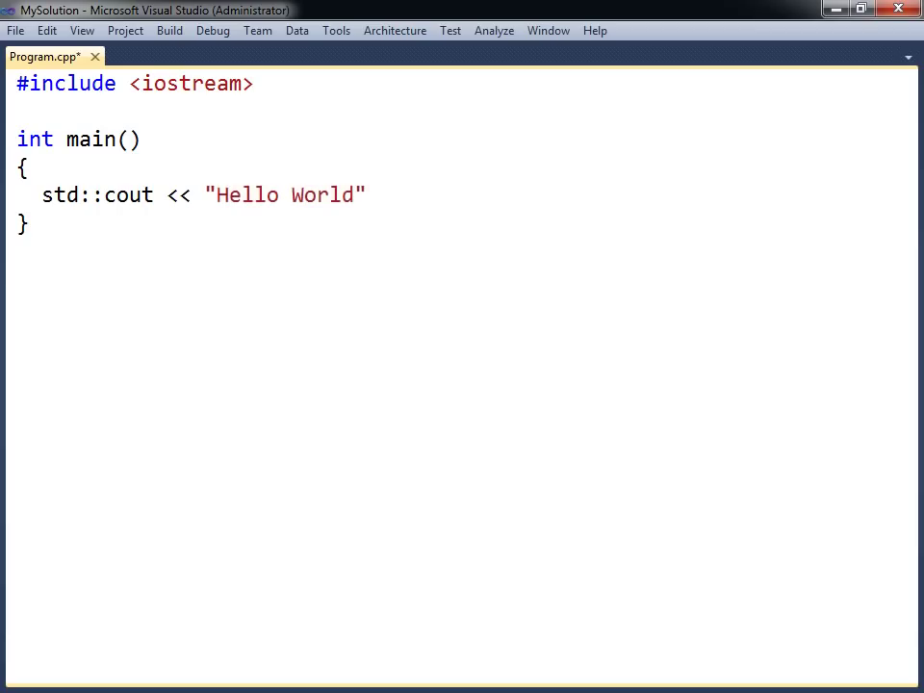
text(;)
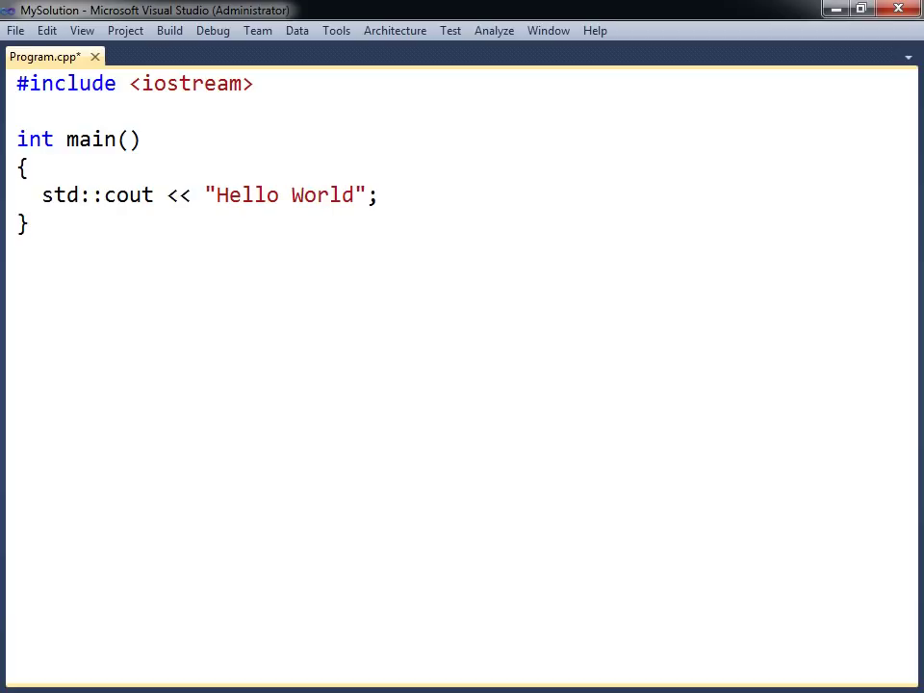
Step: Add a using namespace std; line below the include
text(using namespace std;)
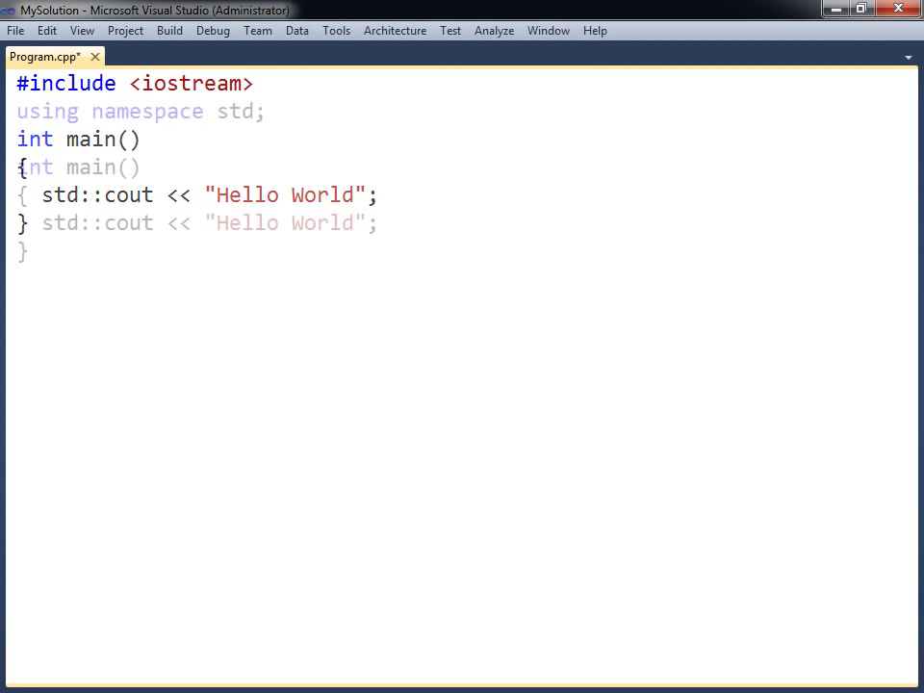